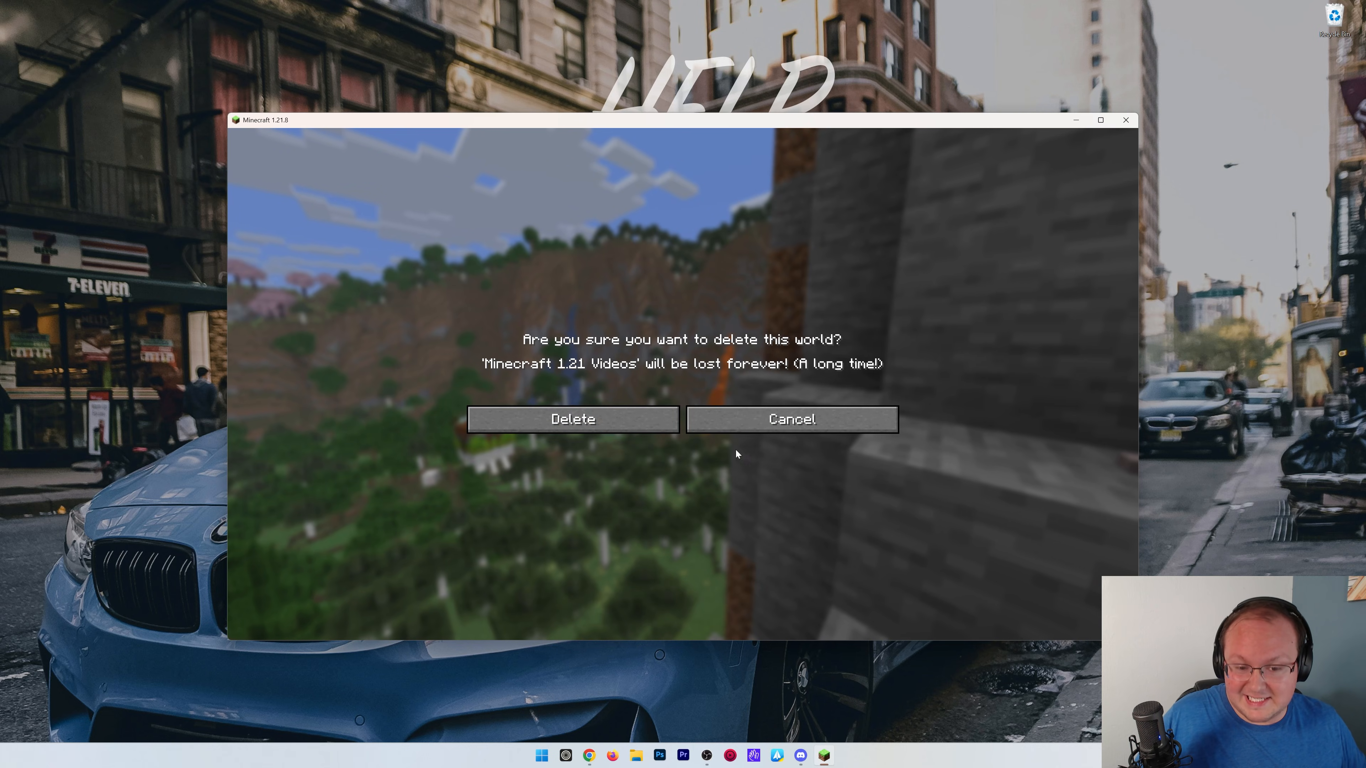
mouse_move(742, 399)
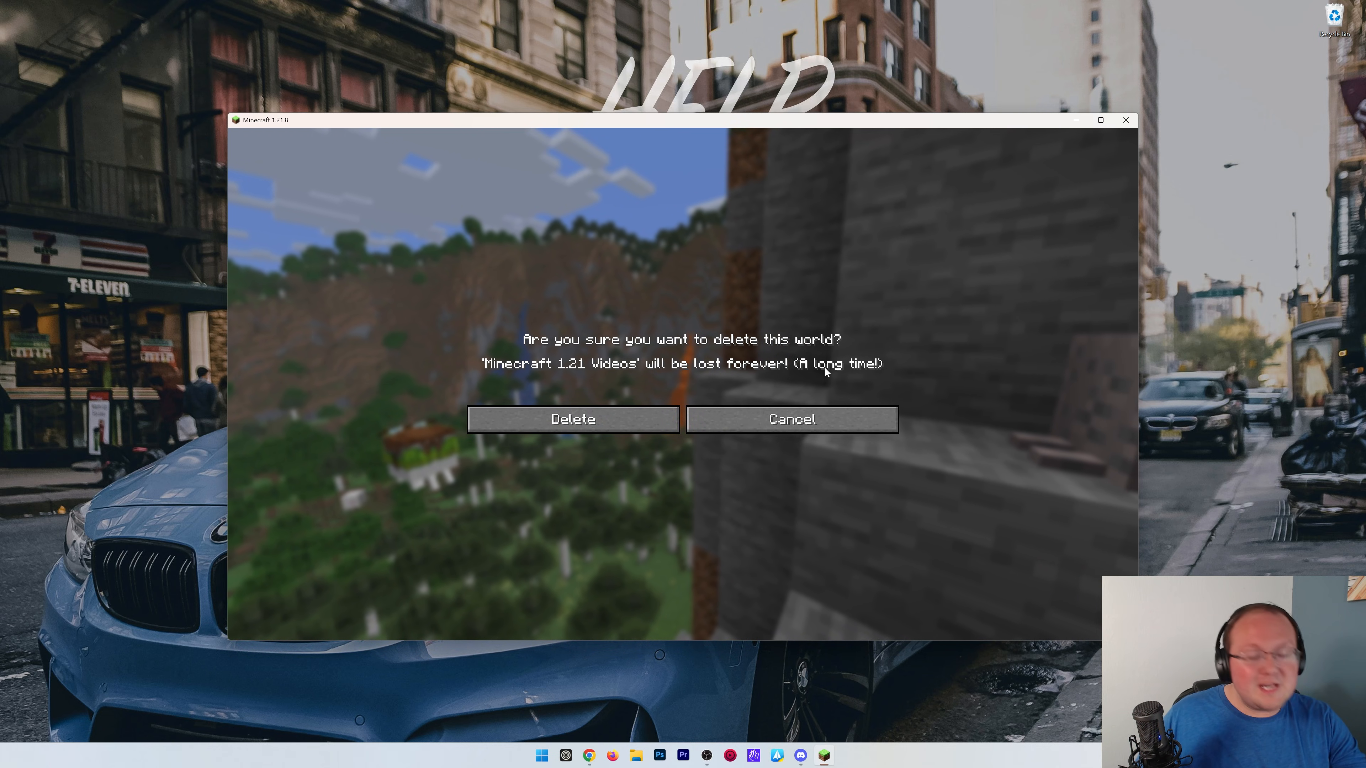
Cancel the deletion of the 'Minecraft 1.21 Videos' world, keeping all four worlds listed.
left_click(791, 419)
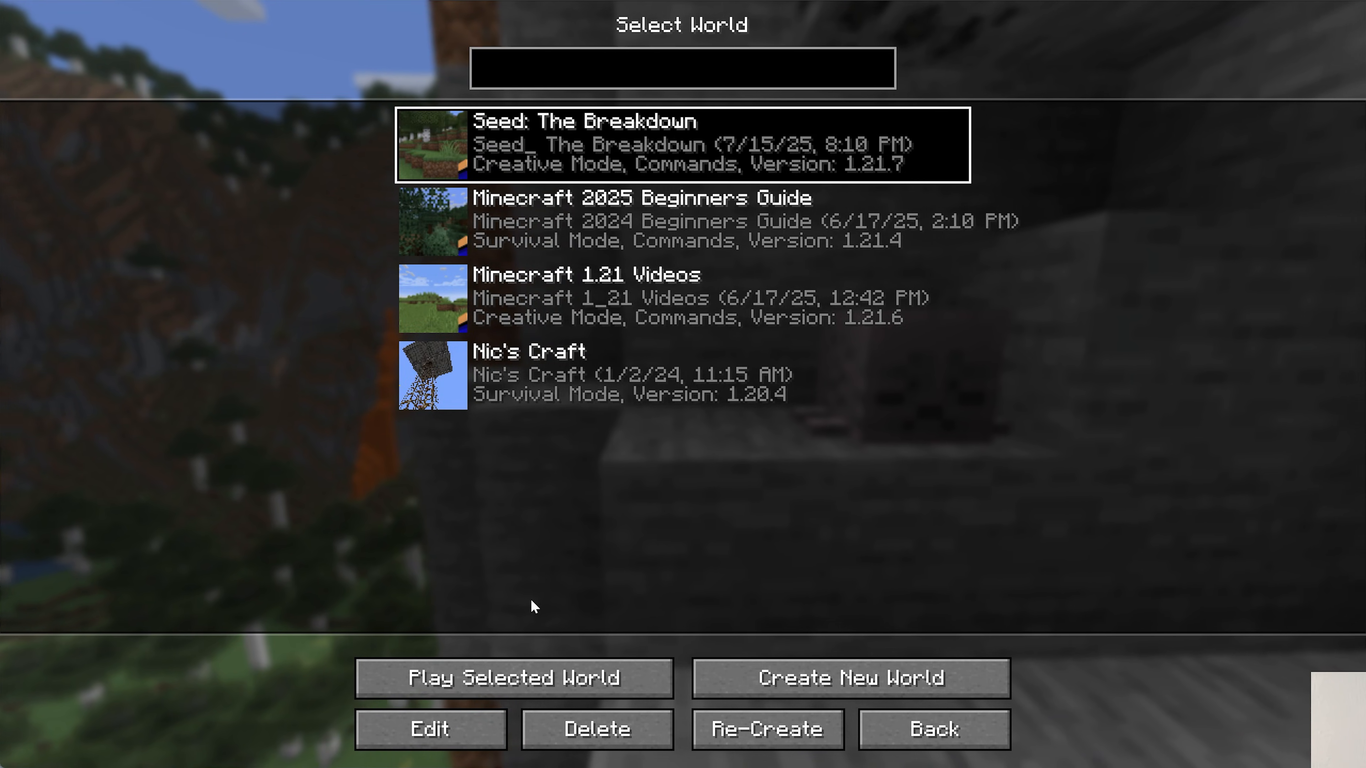
Enter the Edit screen of 'Seed: The Breakdown' and make a backup of it.
left_click(429, 729)
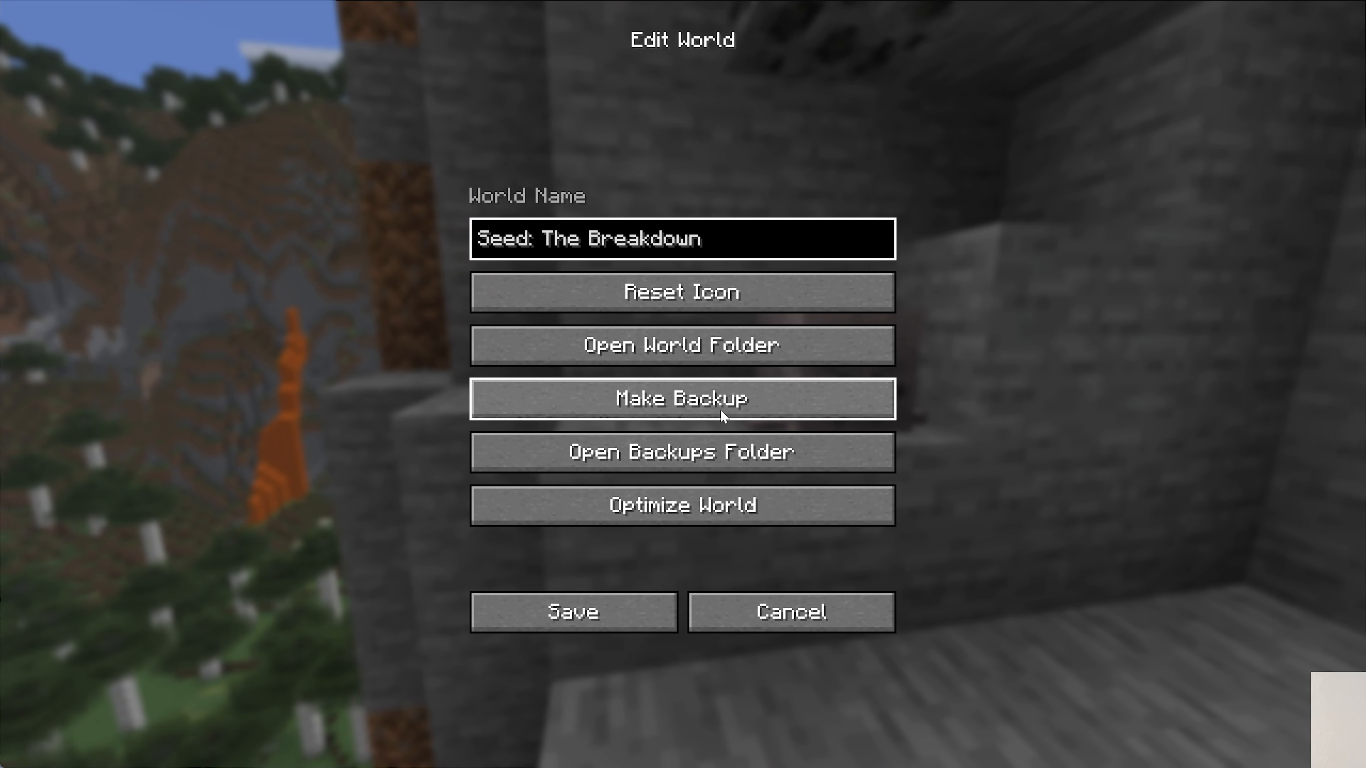
mouse_move(950, 376)
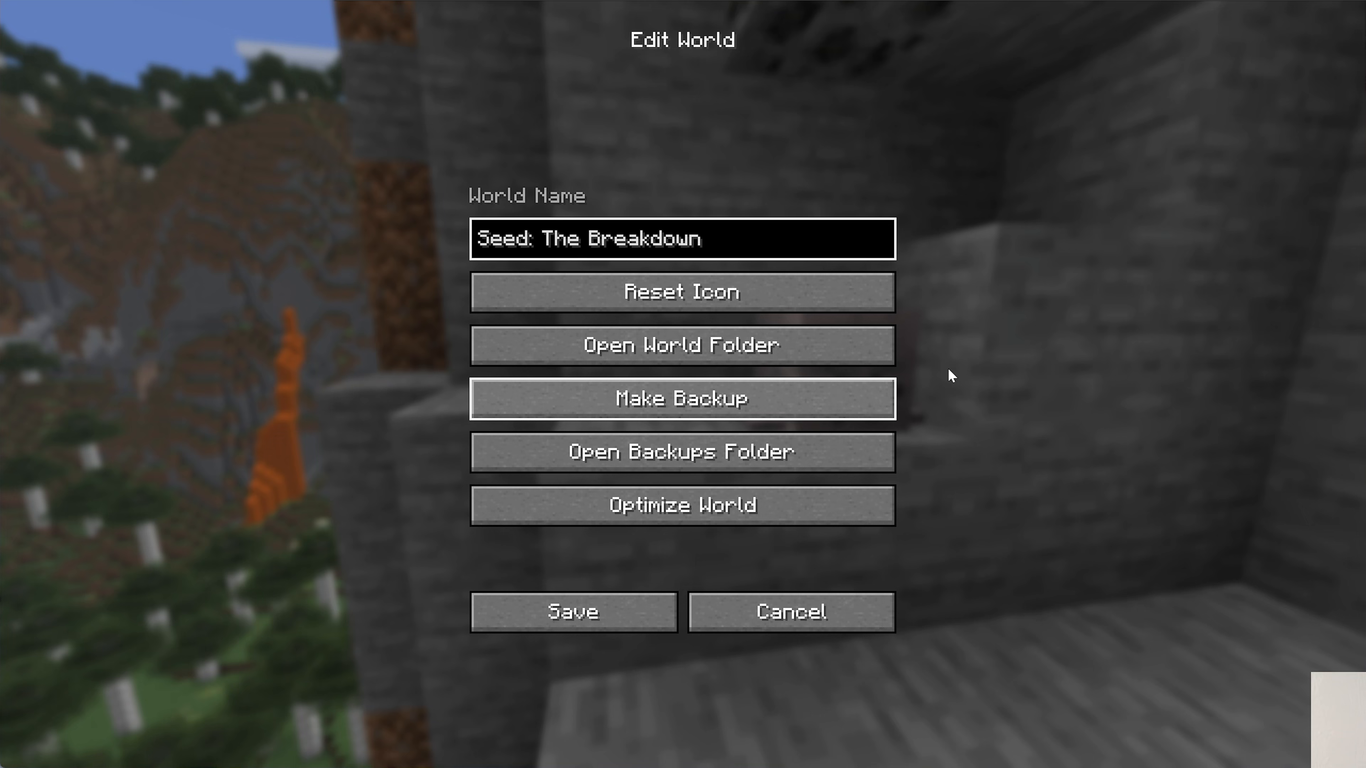
left_click(683, 399)
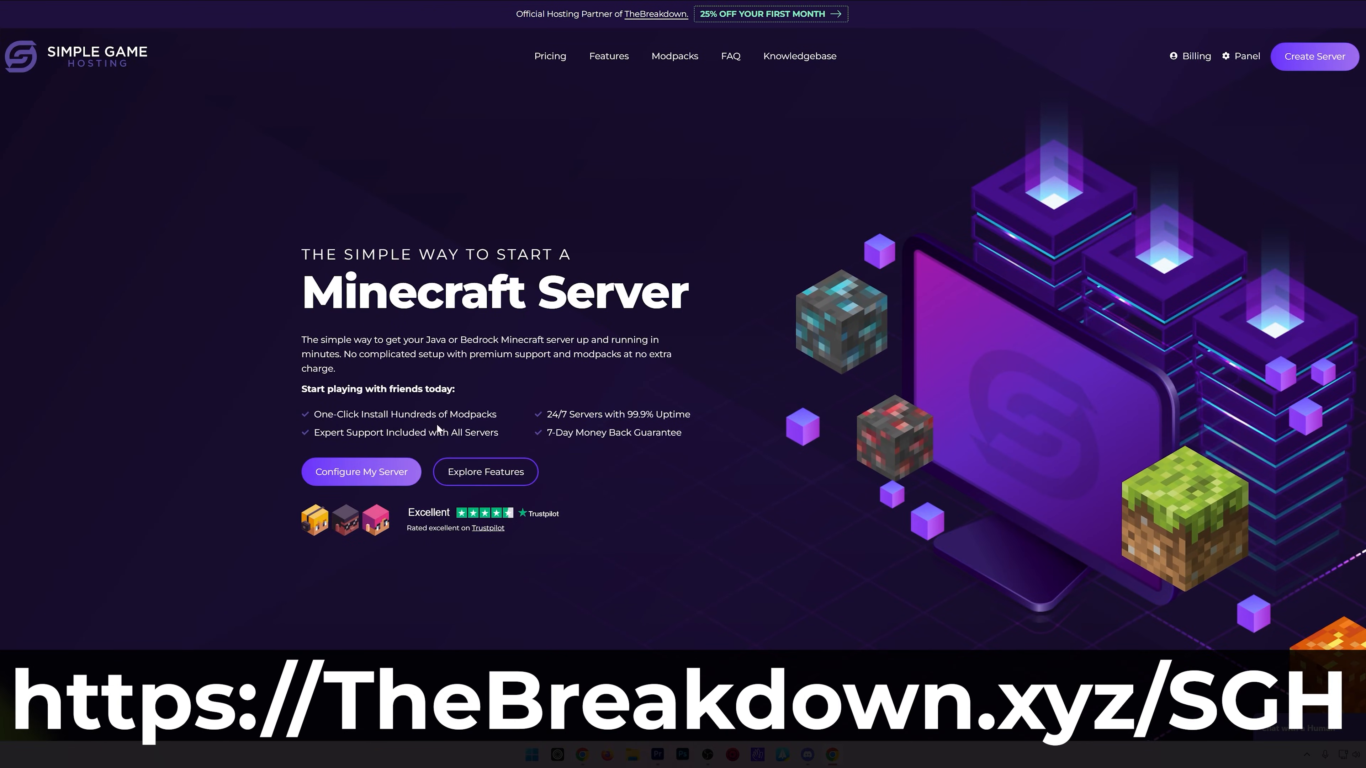
mouse_move(651, 427)
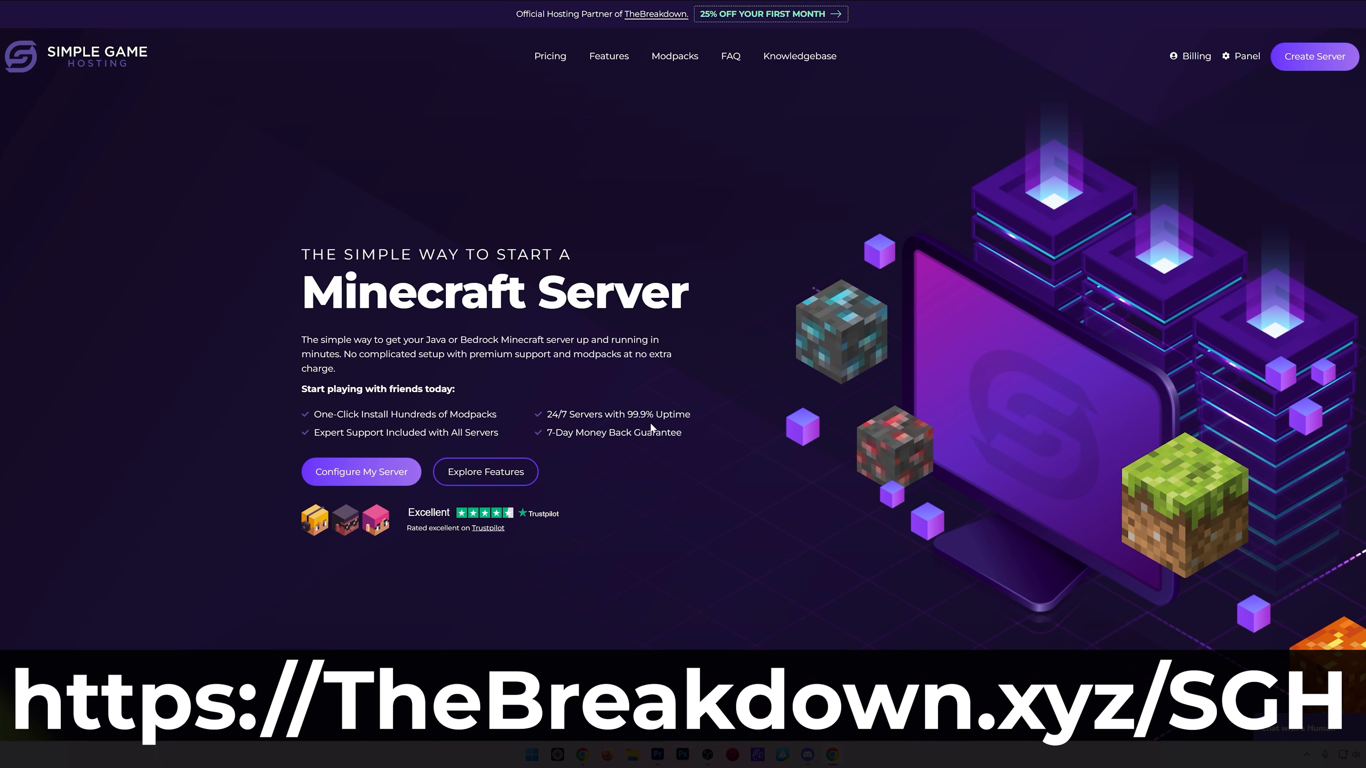
Browse the Simple Game Hosting features and switch the modpack installer between providers.
scroll("down", 3)
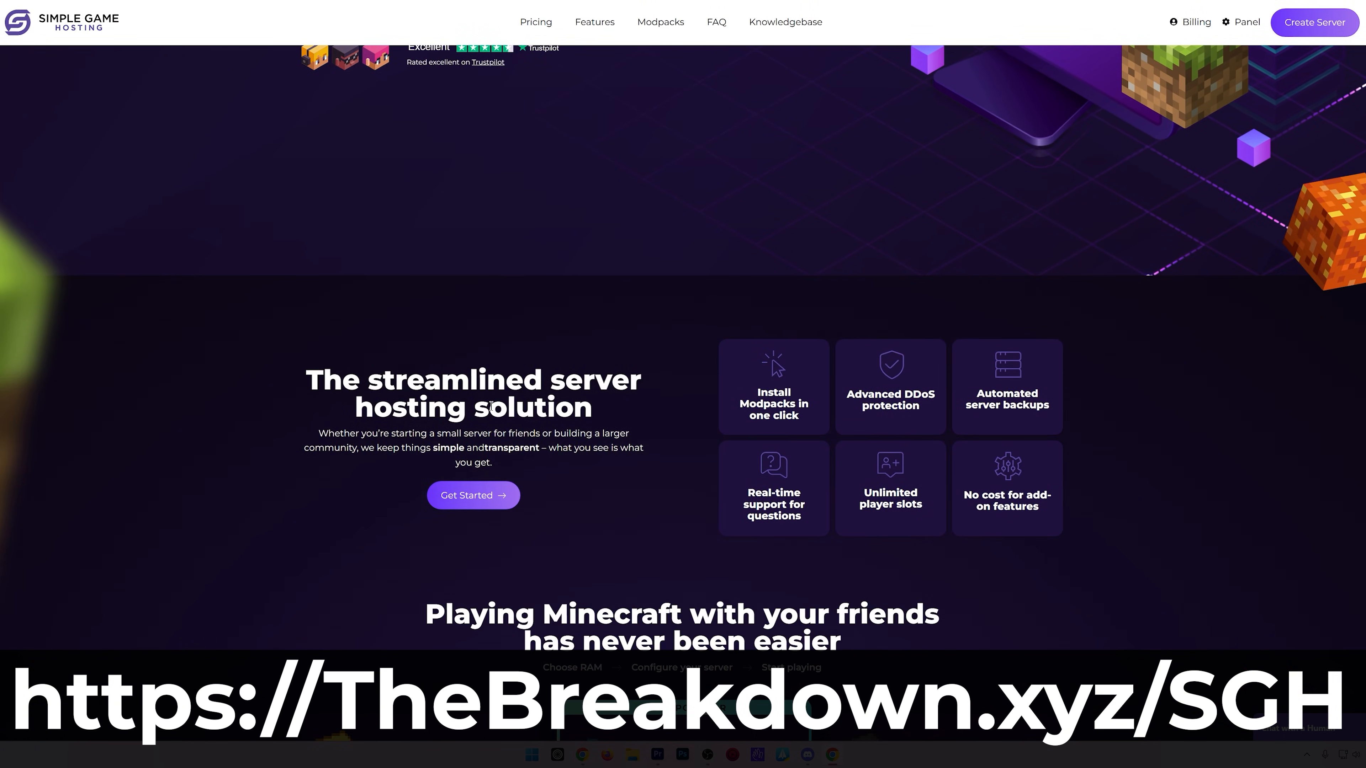
mouse_move(359, 395)
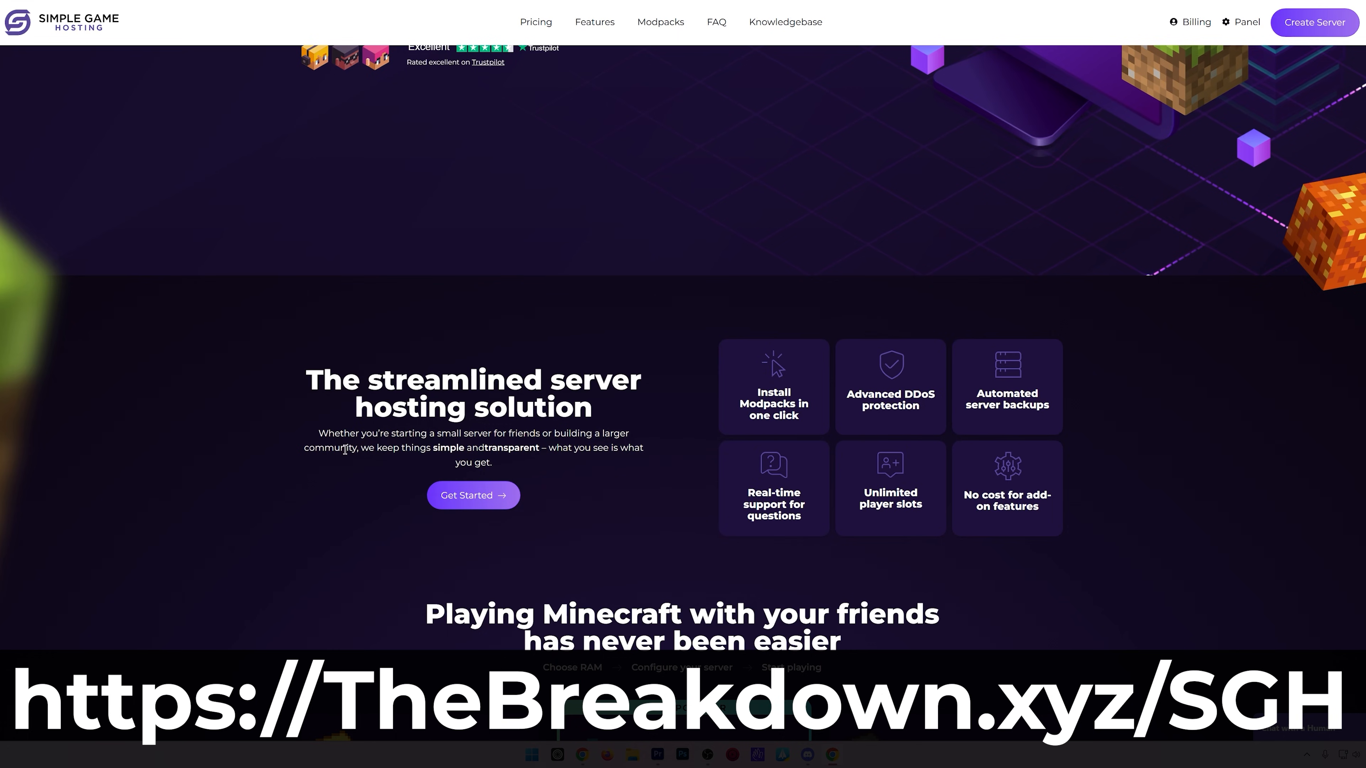
mouse_move(608, 516)
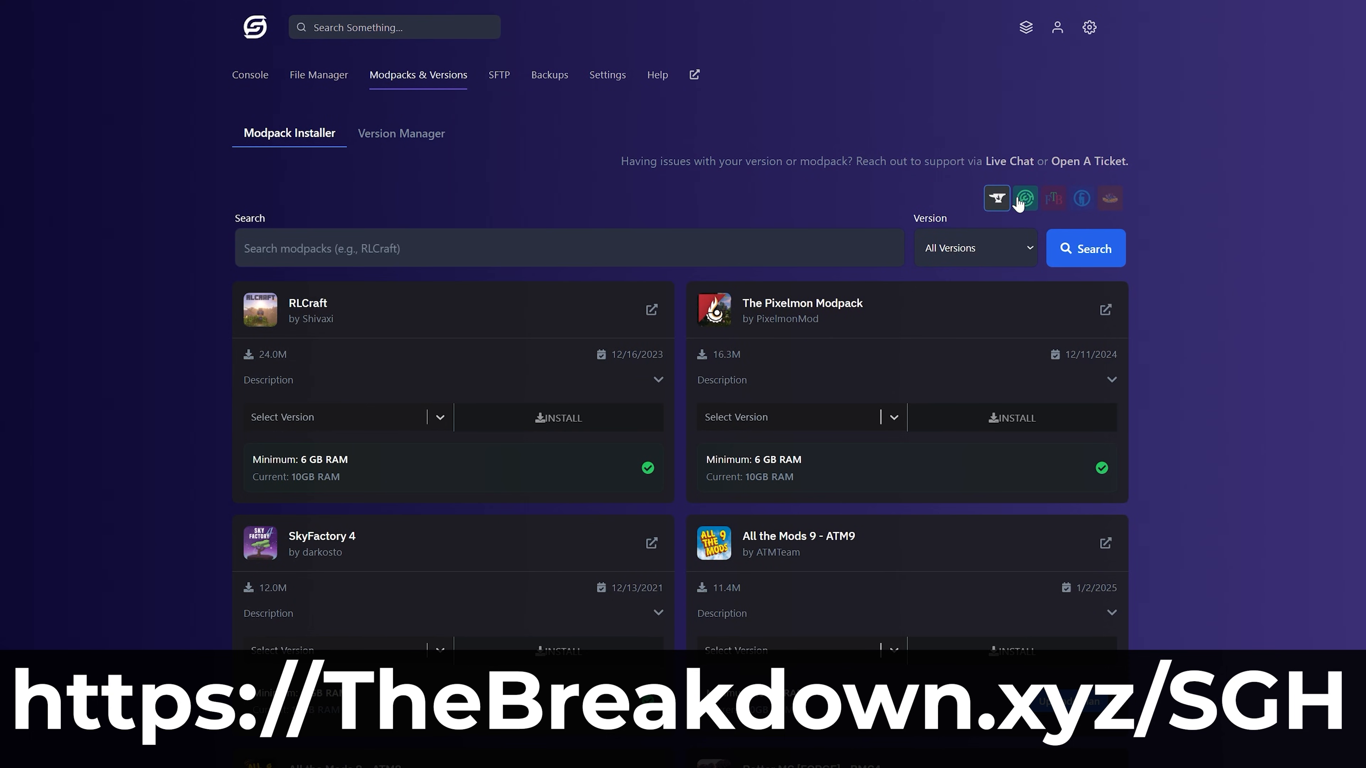
left_click(1052, 198)
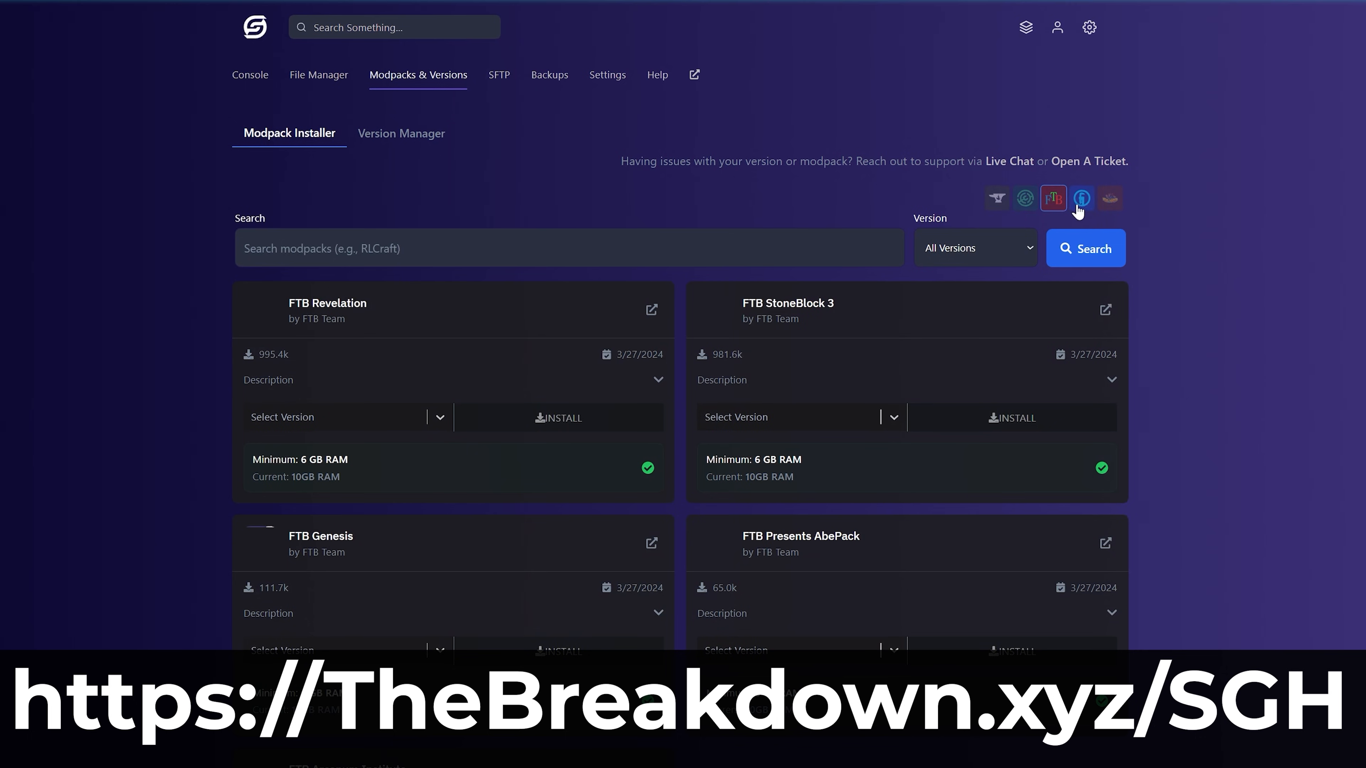
left_click(1081, 198)
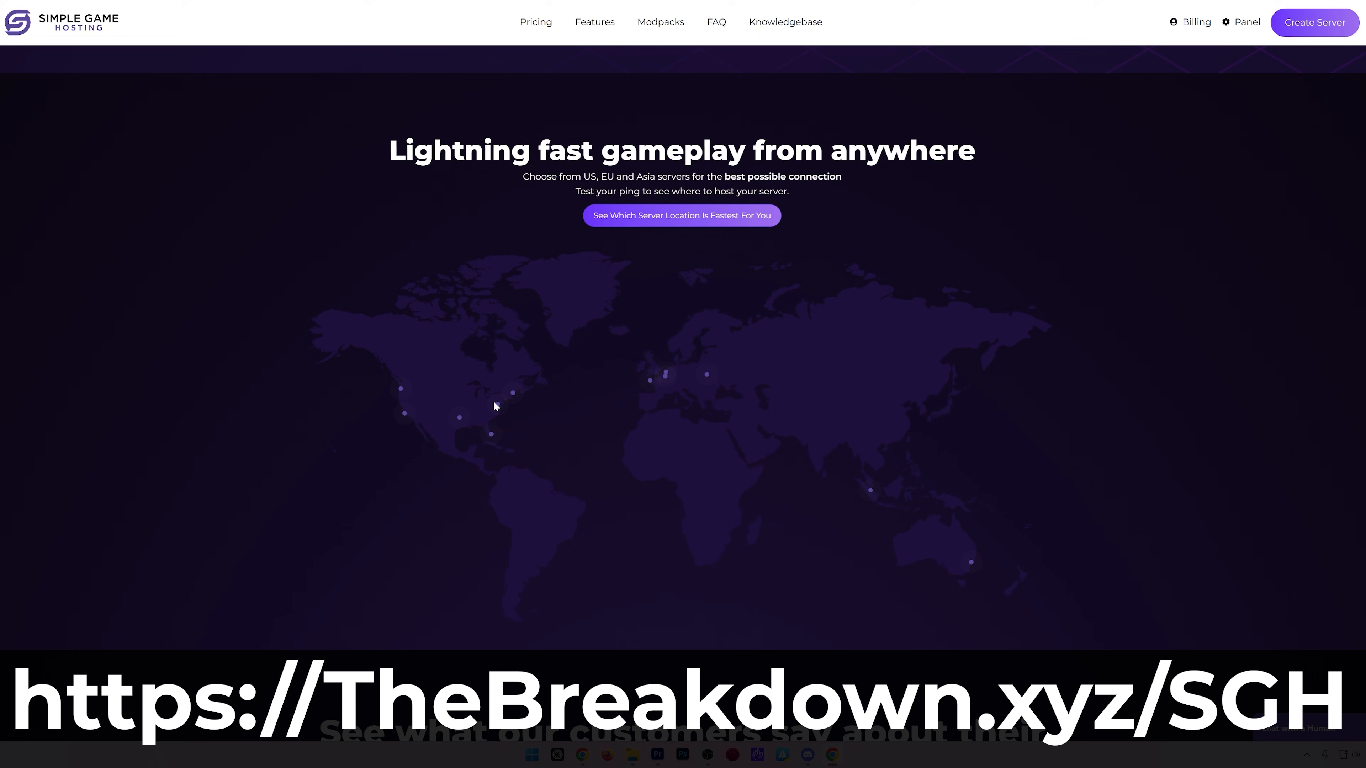
mouse_move(498, 403)
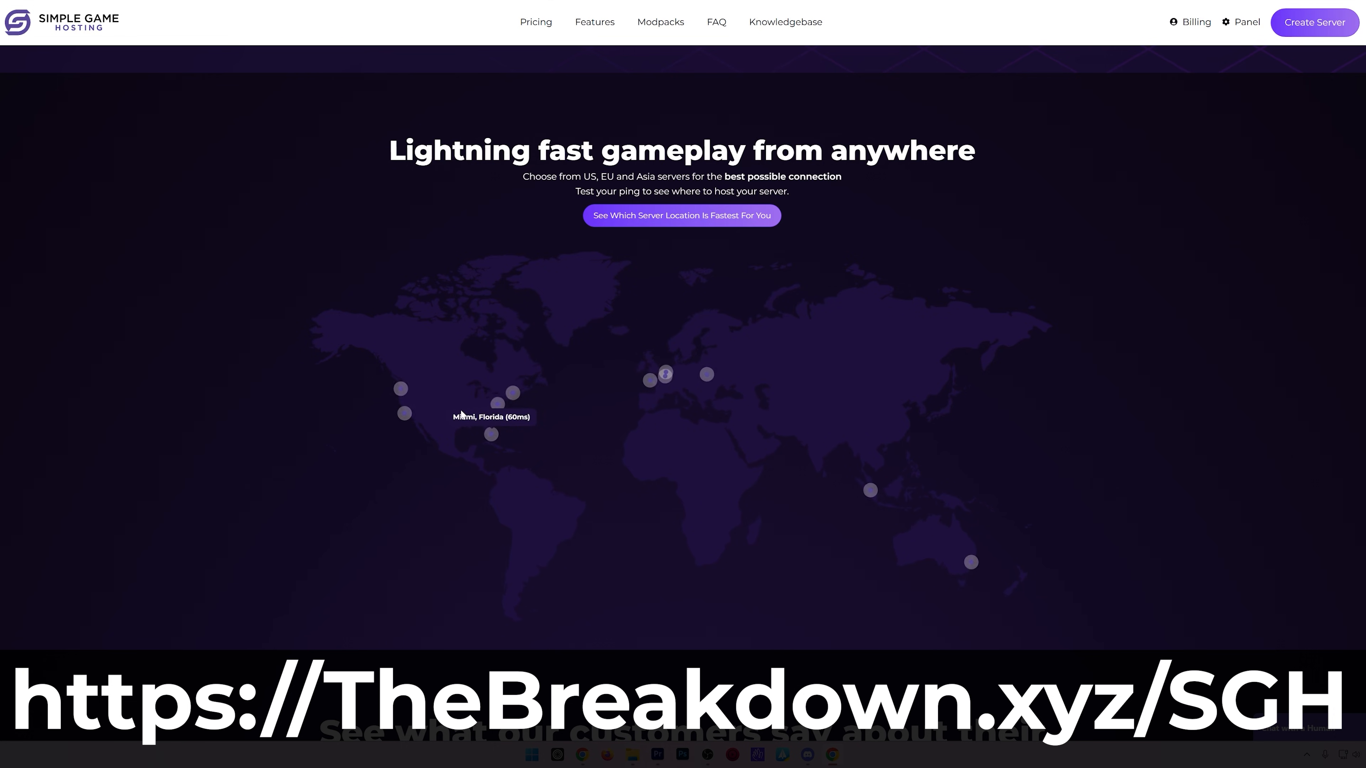
View the server locations map and Help Center articles, then return to Minecraft's world list.
left_click(784, 22)
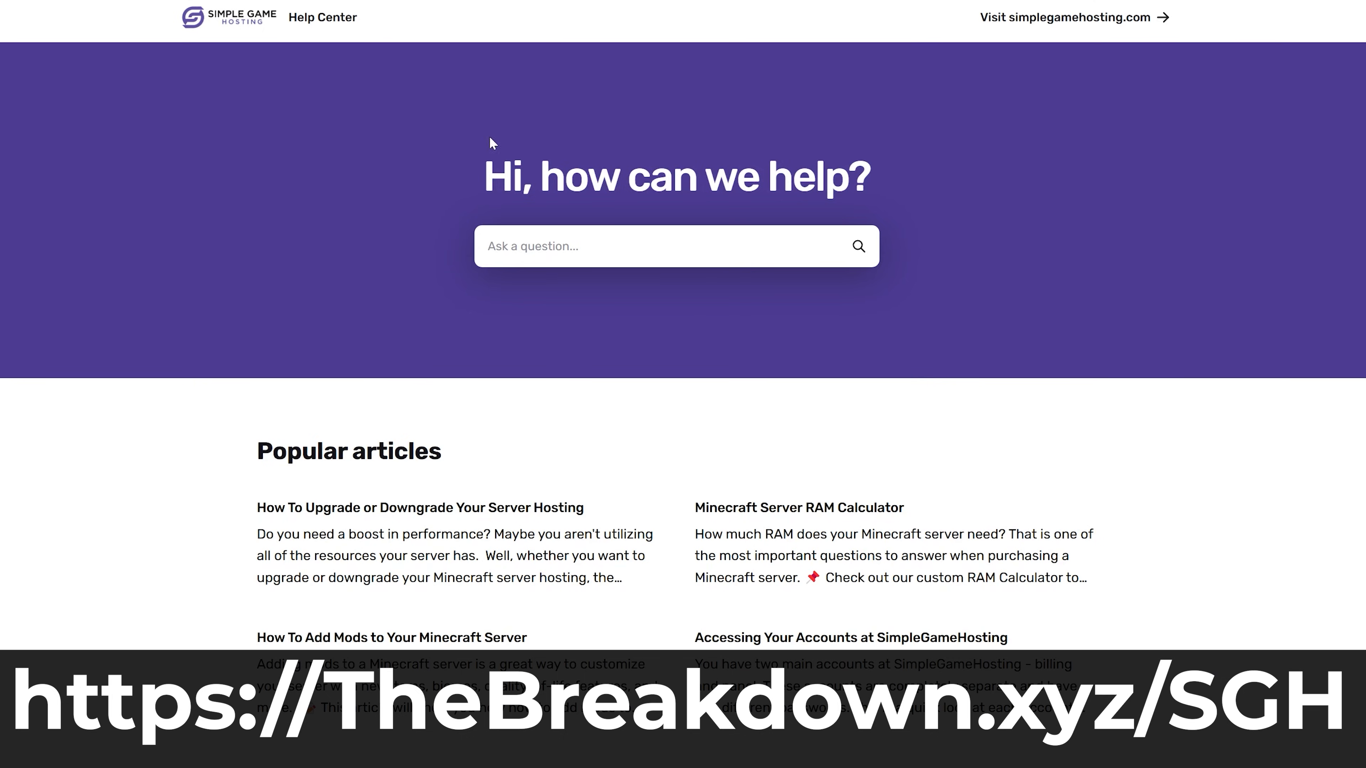
scroll("down", 3)
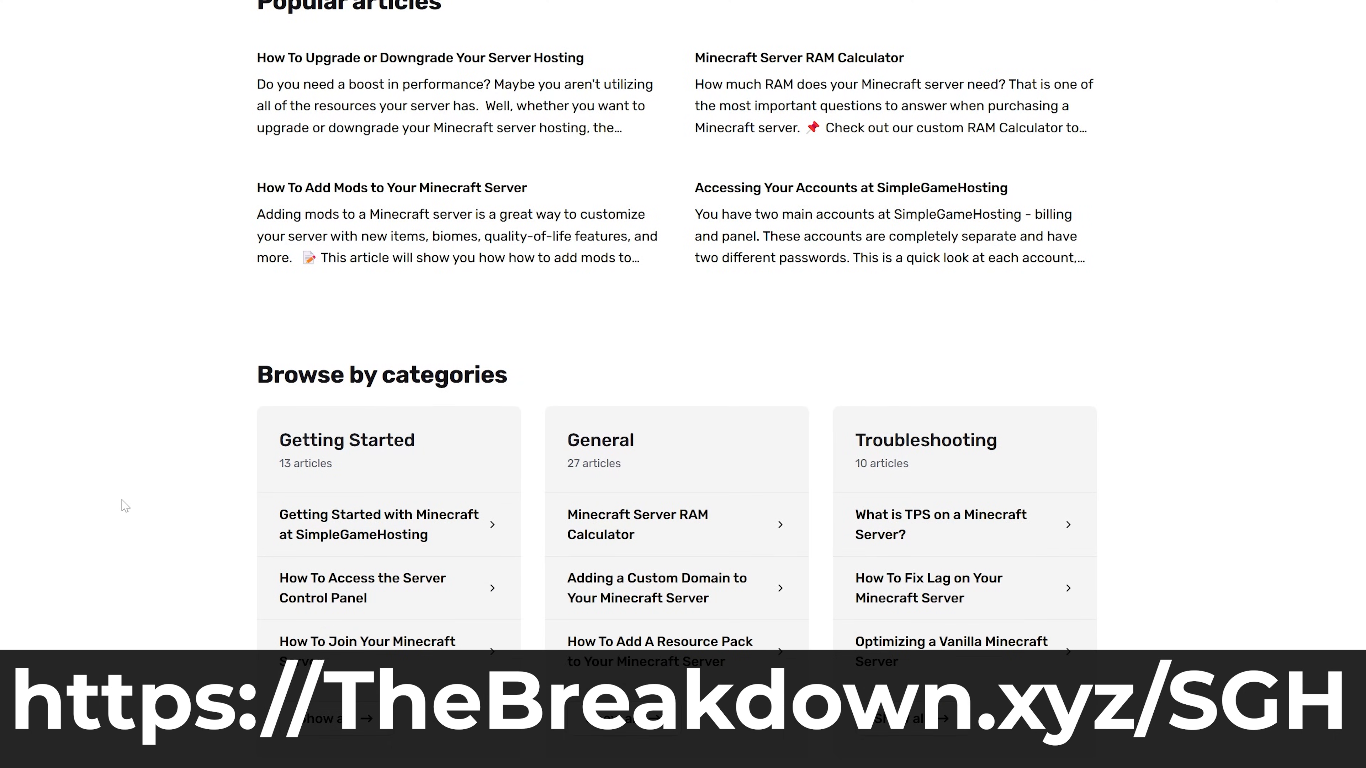
left_click(391, 188)
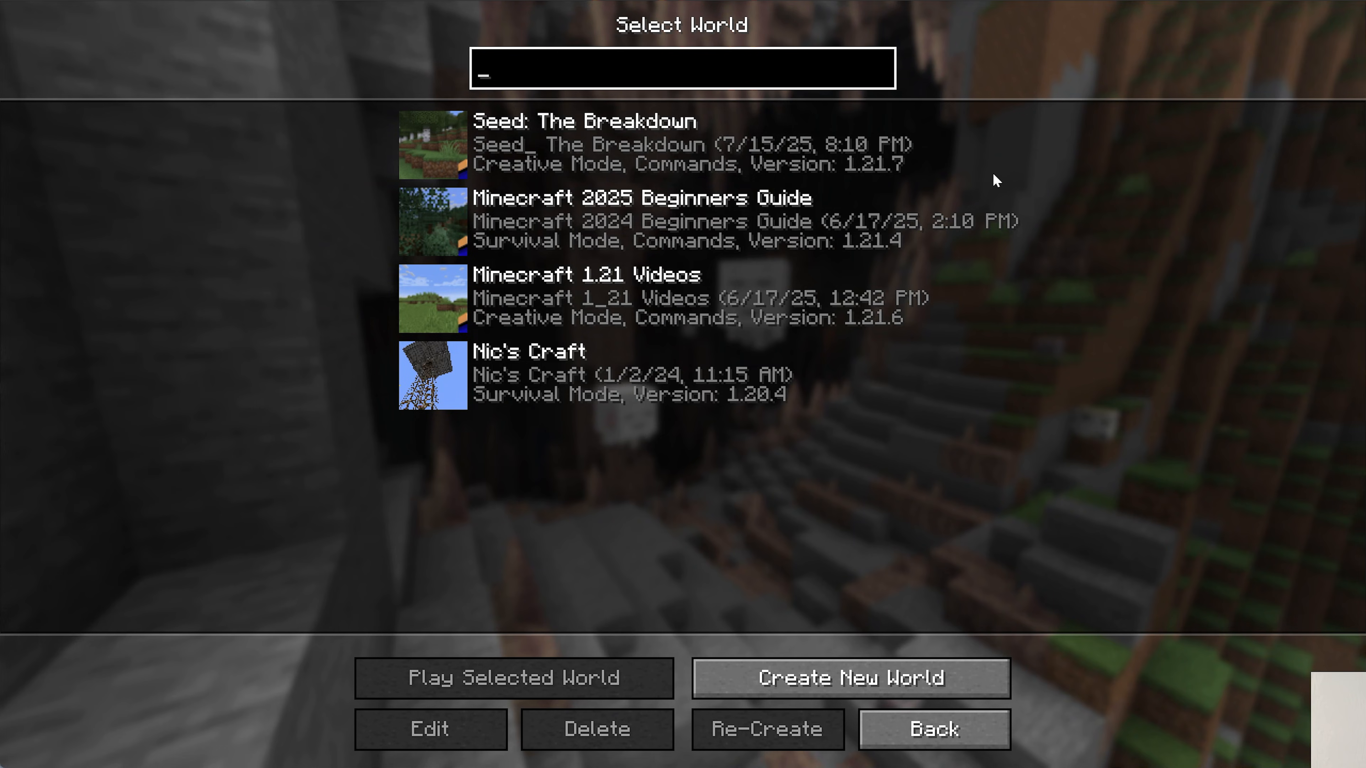
Back up the 'Minecraft 1.21 Videos' world from its Edit screen, confirmed at 226 MB.
left_click(680, 142)
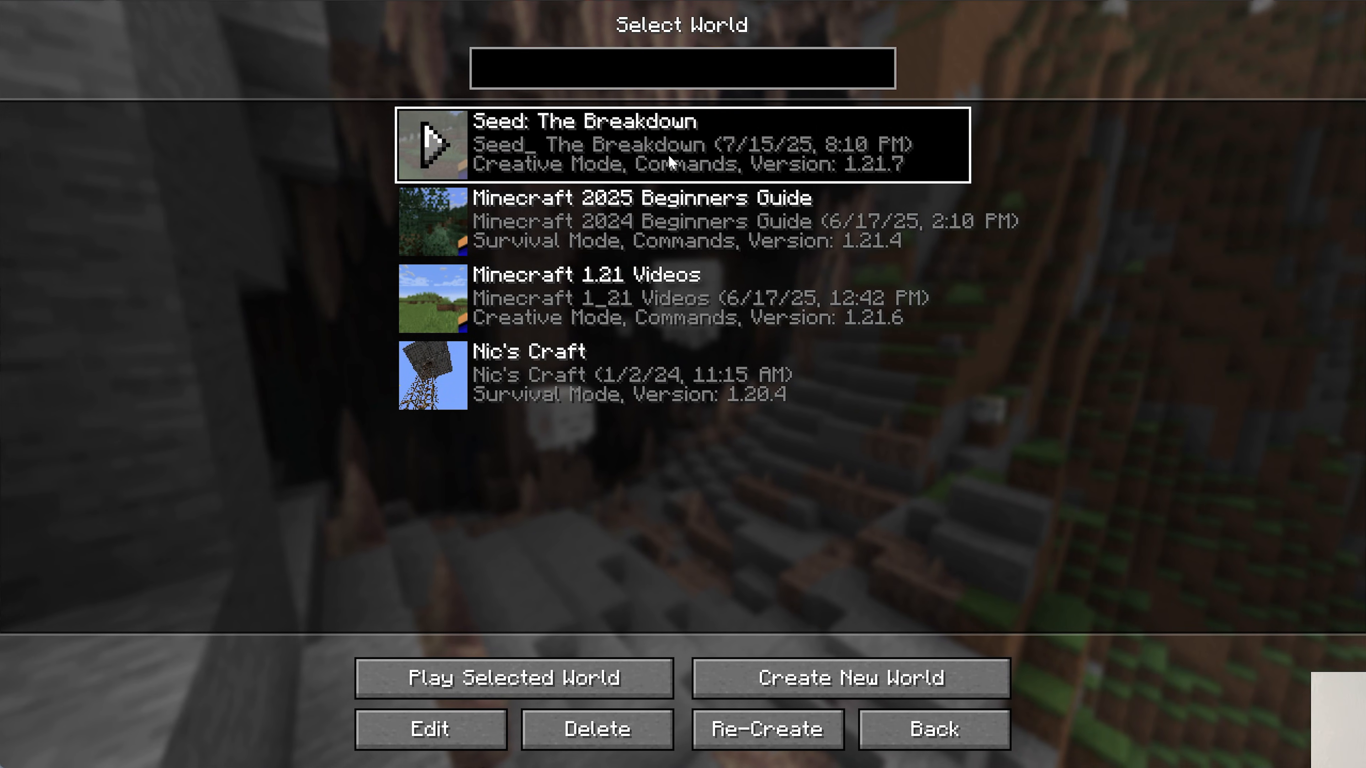
left_click(430, 729)
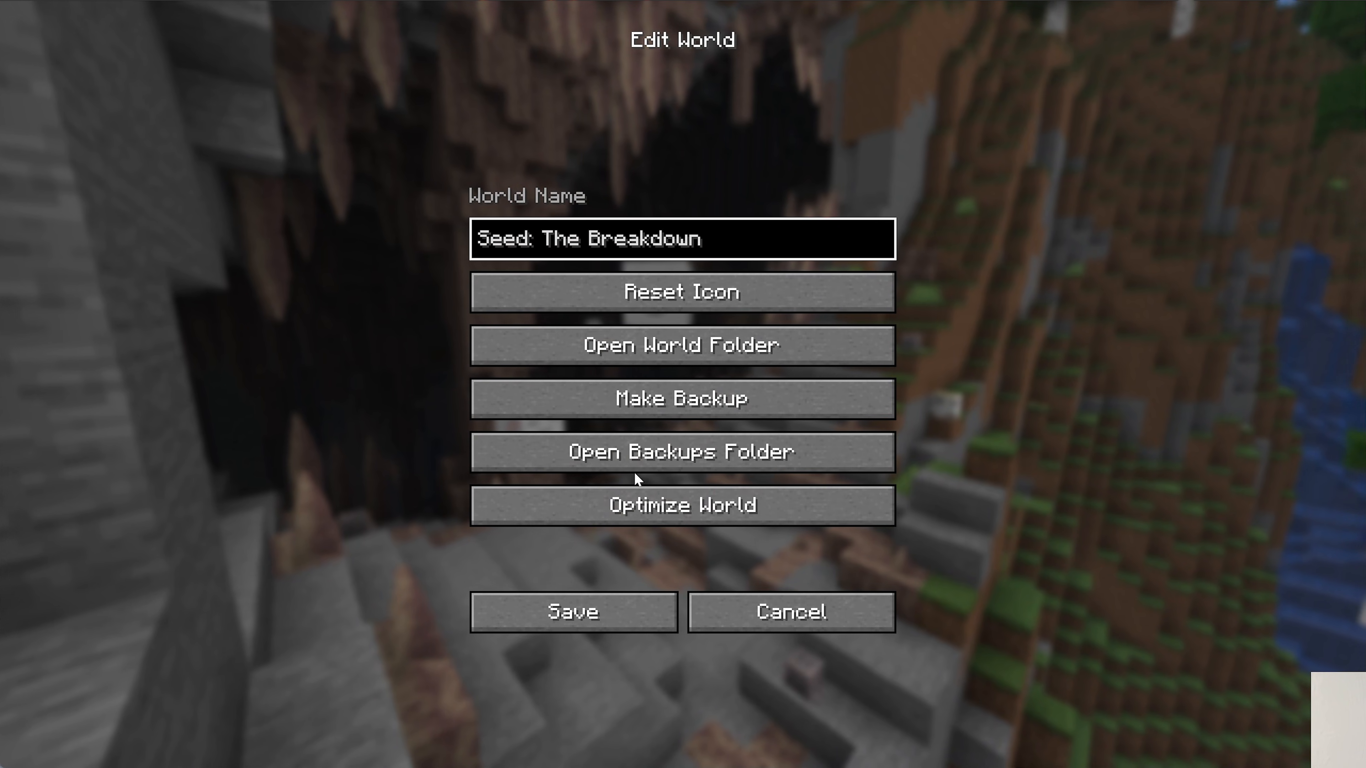
left_click(683, 450)
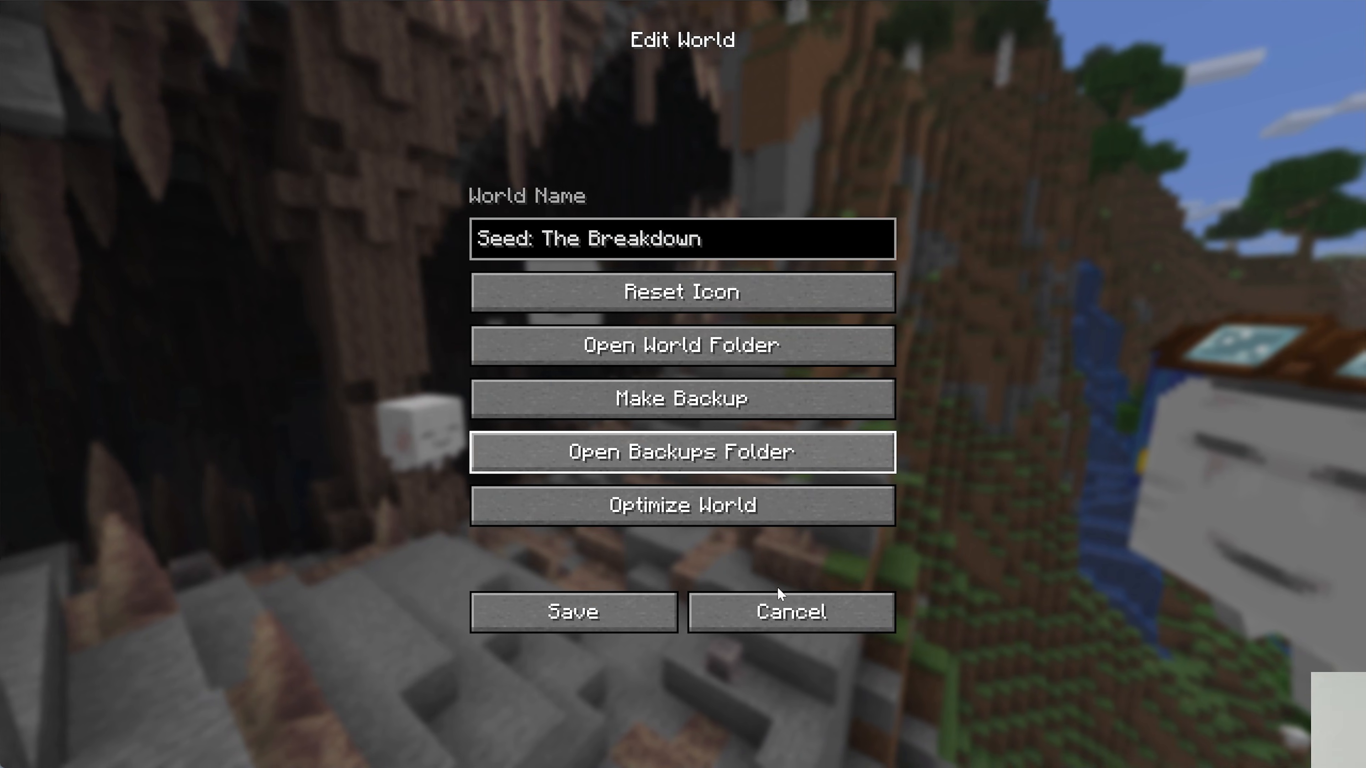
type("Minecraft 1.21 Videos")
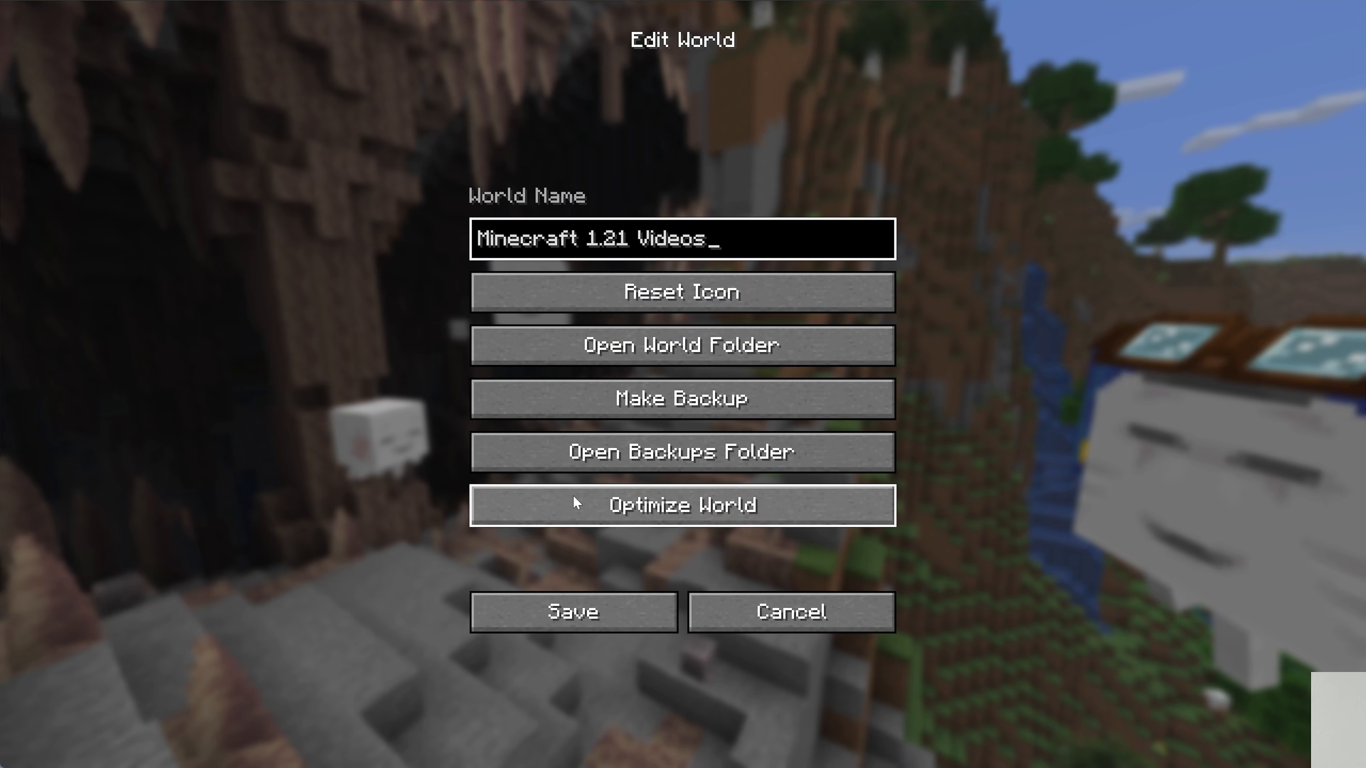
left_click(682, 398)
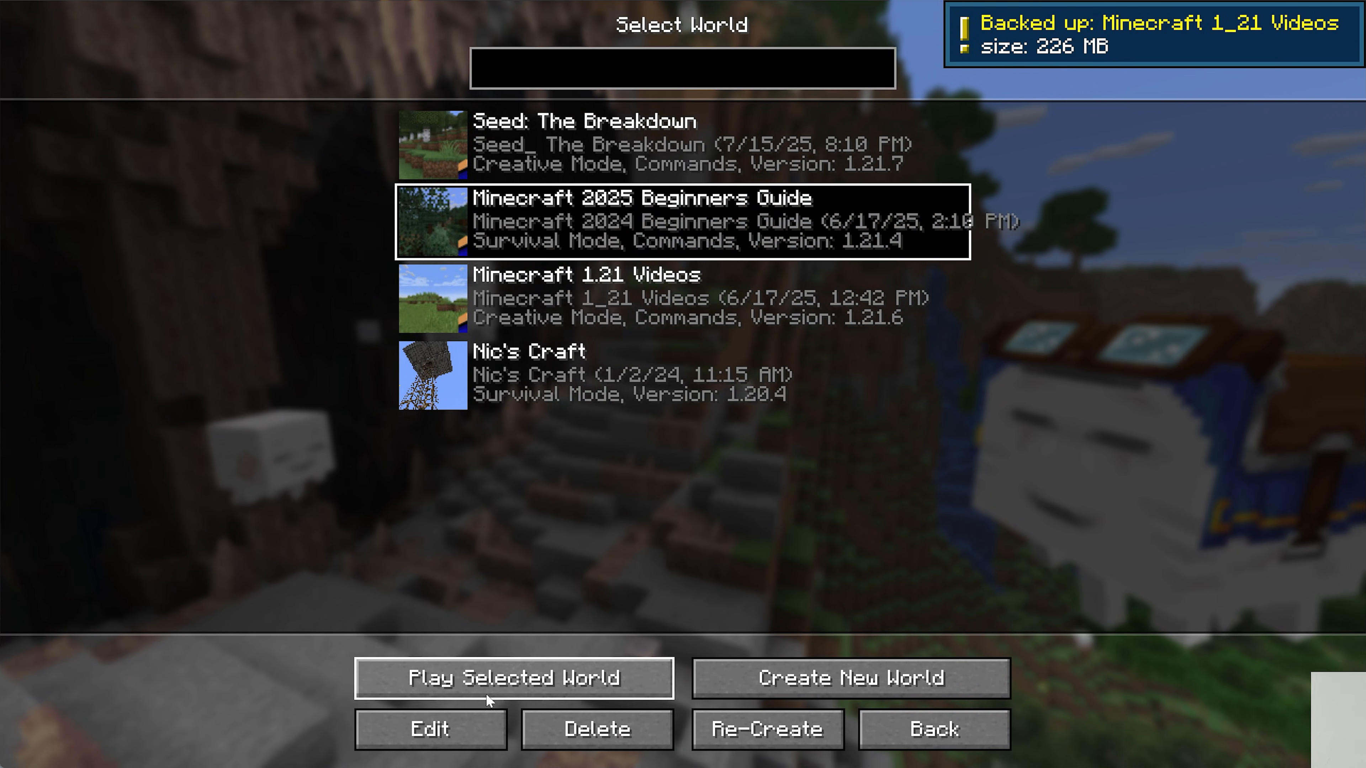
Show the .minecraft\backups folder holding the two zipped world backups in File Explorer.
left_click(429, 729)
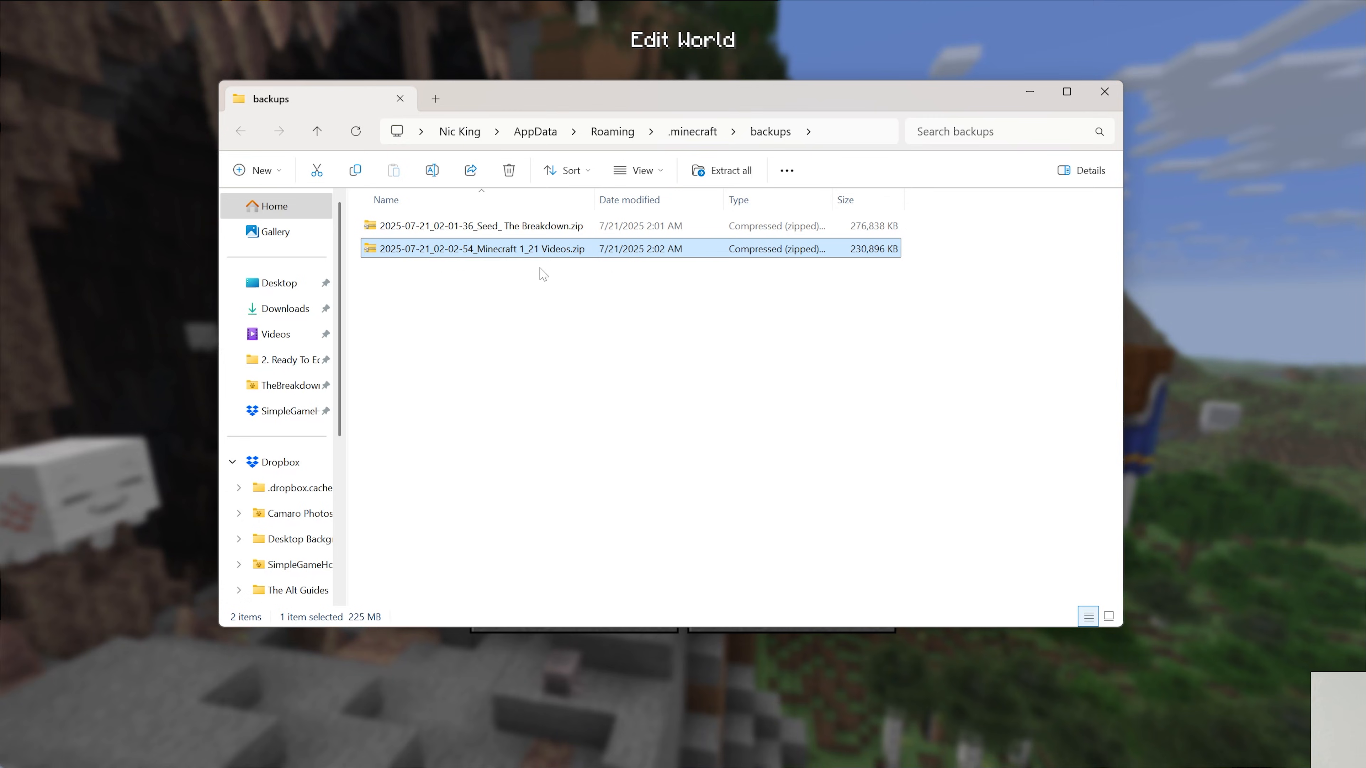
mouse_move(544, 314)
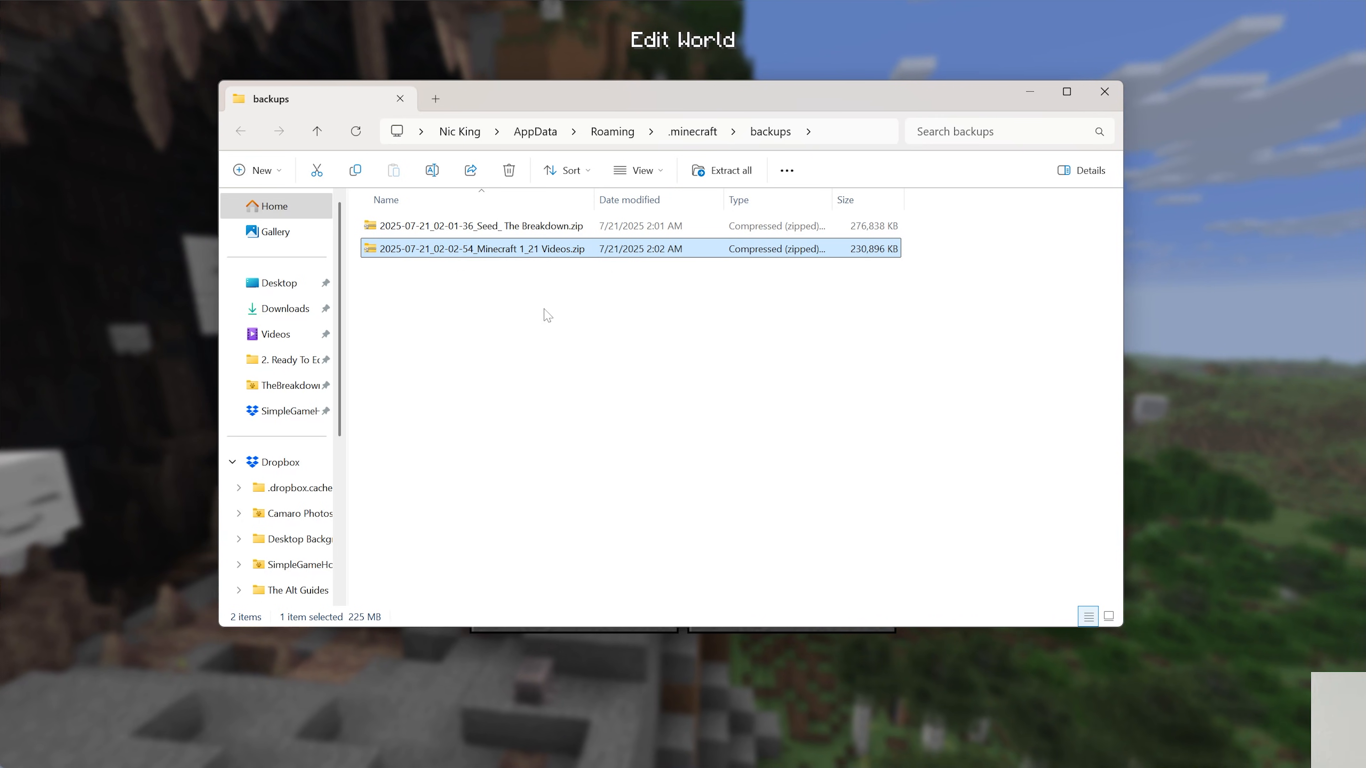